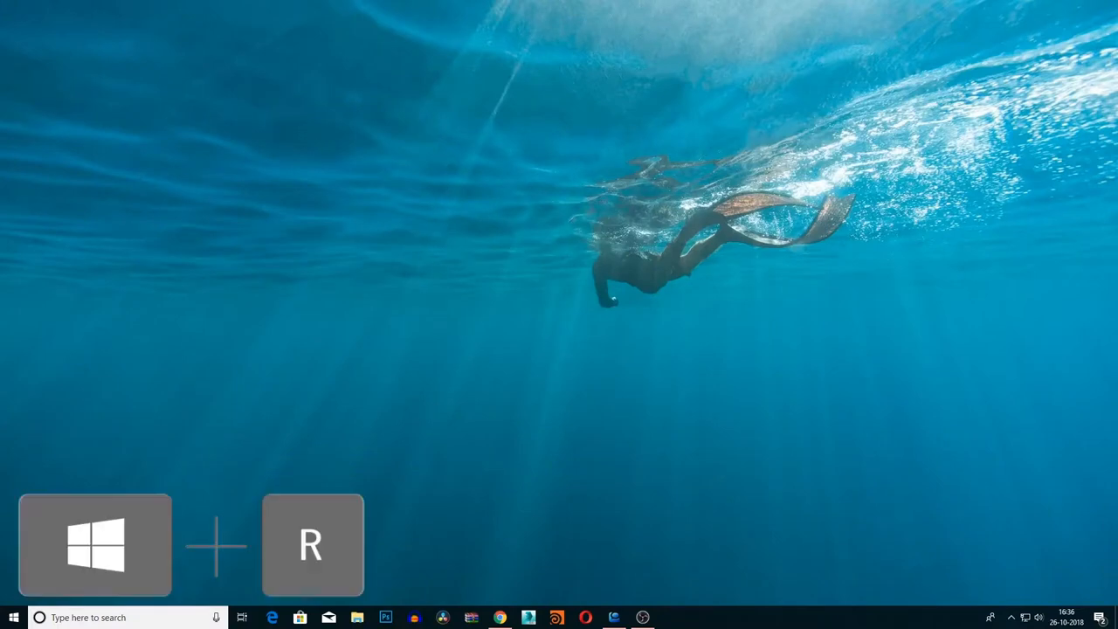
Run regedit from the Run dialog to start Registry Editor
{"action": "type", "text": "regedit"}
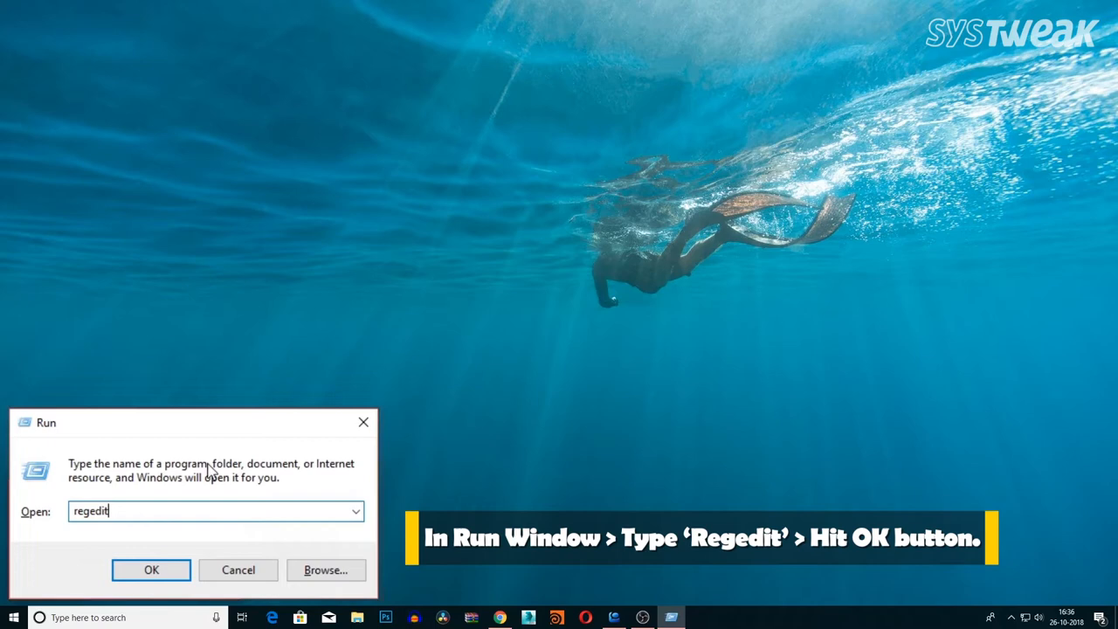
{"action": "left_click", "coordinate": [150, 569]}
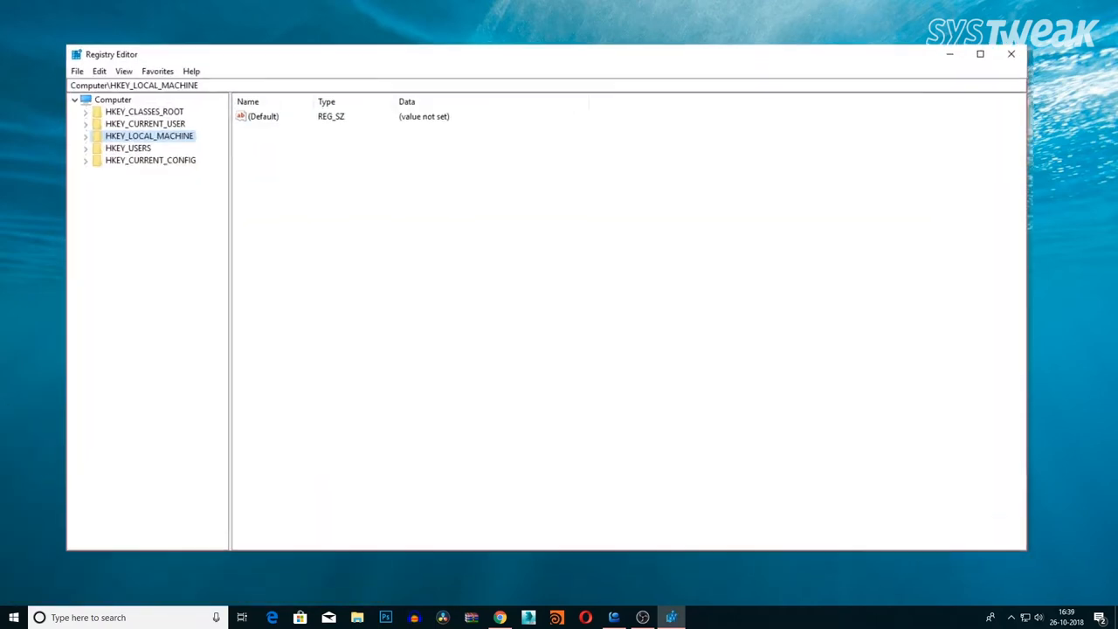
Navigate to HKEY_LOCAL_MACHINE\SYSTEM\CurrentControlSet\Services\USBHUB3 to view its values
{"action": "left_click", "coordinate": [86, 135]}
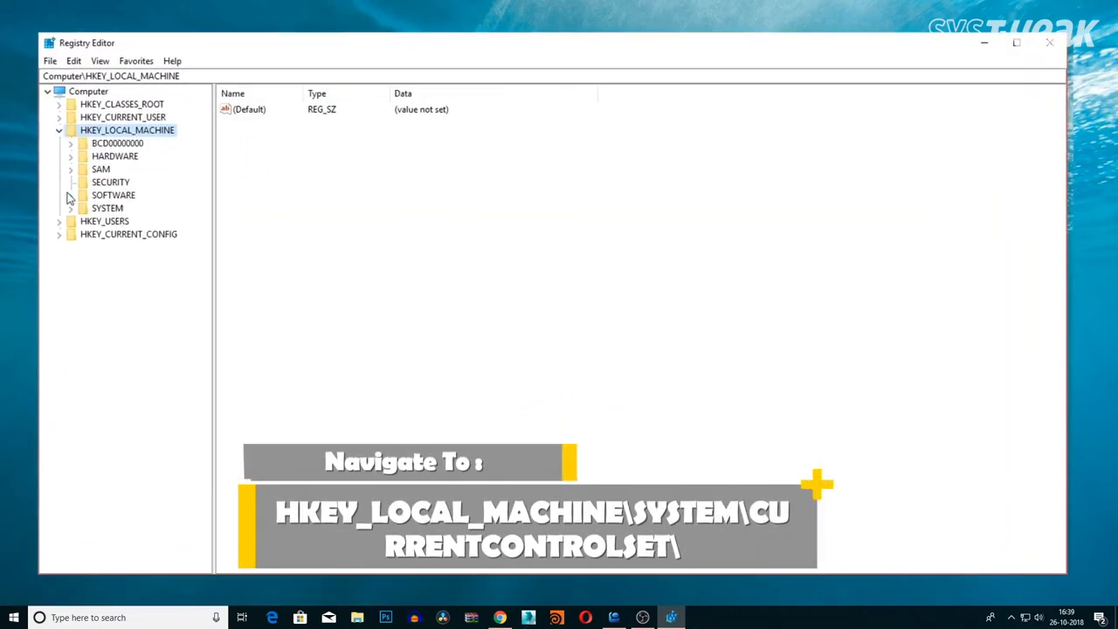
{"action": "left_click", "coordinate": [70, 208]}
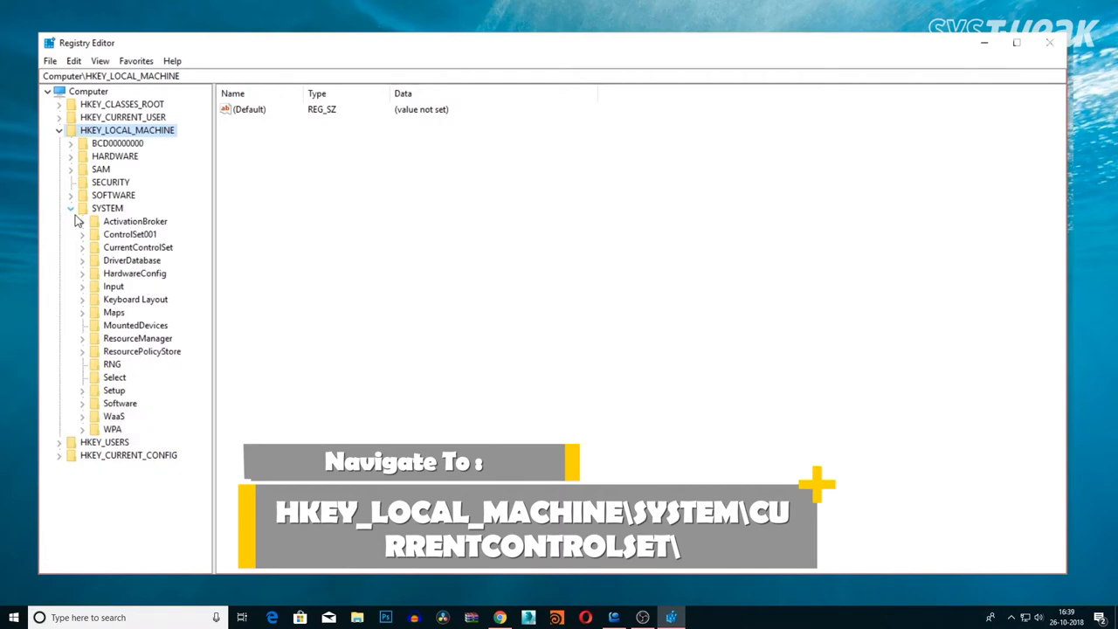
{"action": "left_click", "coordinate": [81, 248]}
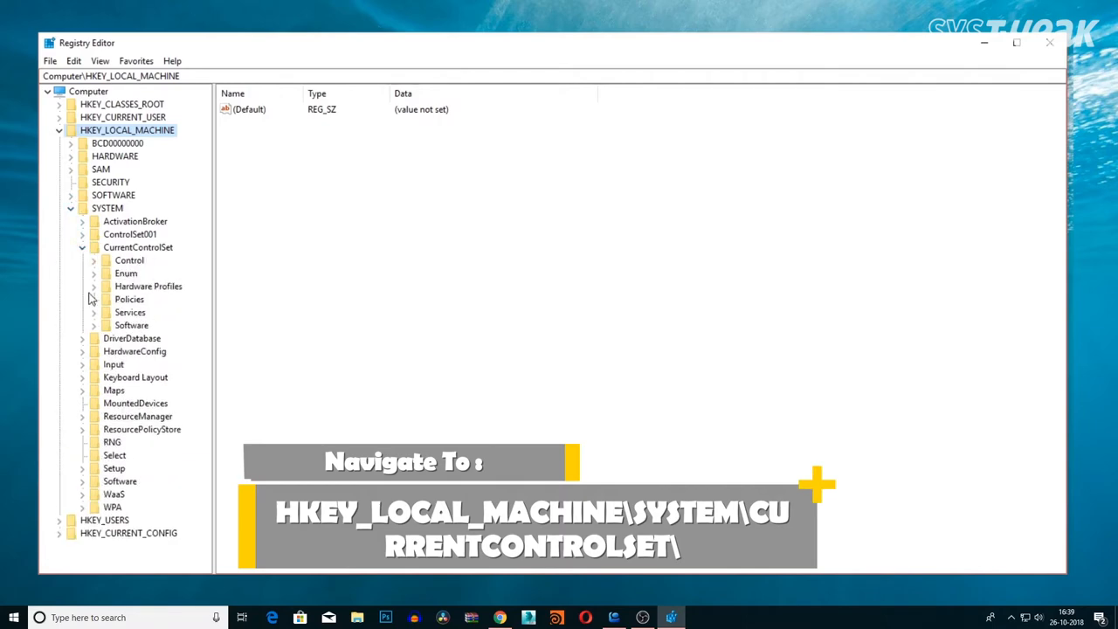
{"action": "scroll", "scroll_direction": "down", "scroll_amount": 3}
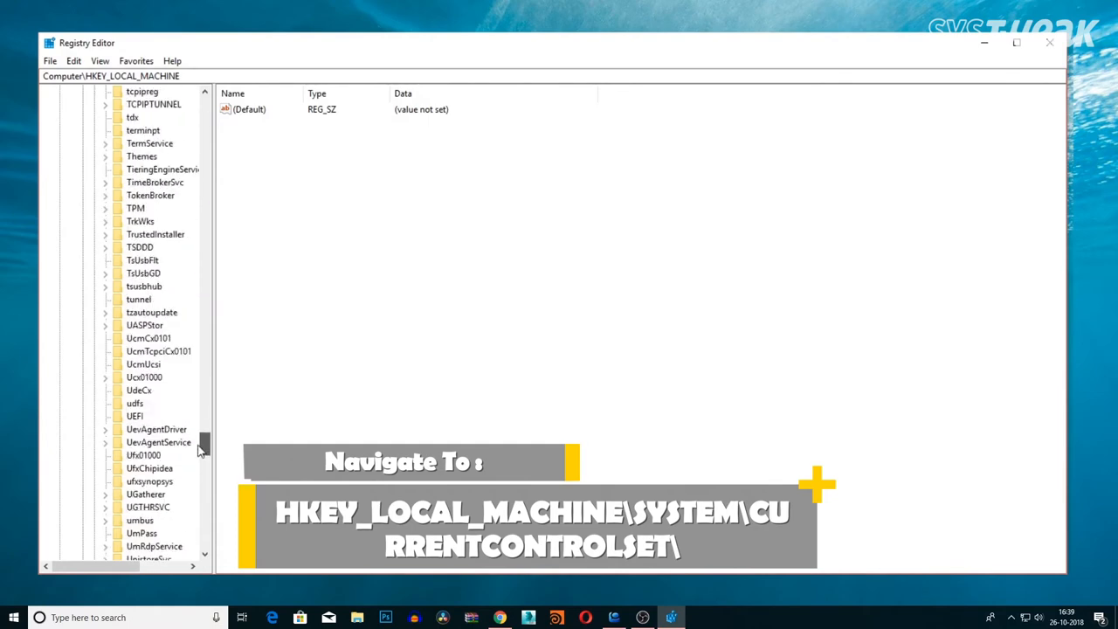
{"action": "left_click", "coordinate": [145, 494]}
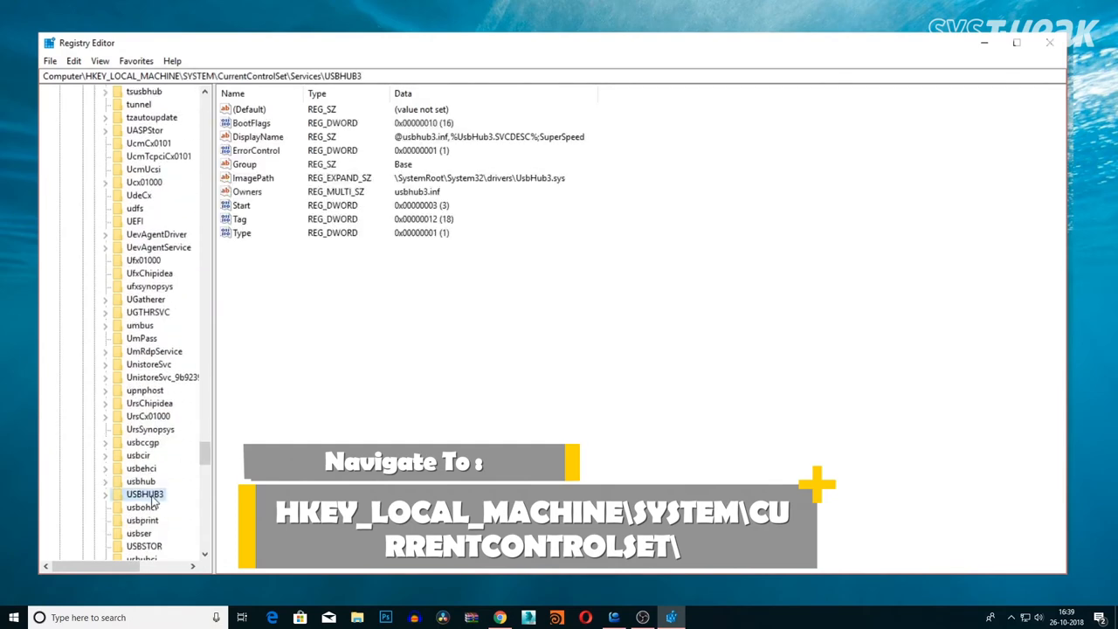
Set the USBHUB3 Start value data to 4
{"action": "right_click", "coordinate": [241, 204]}
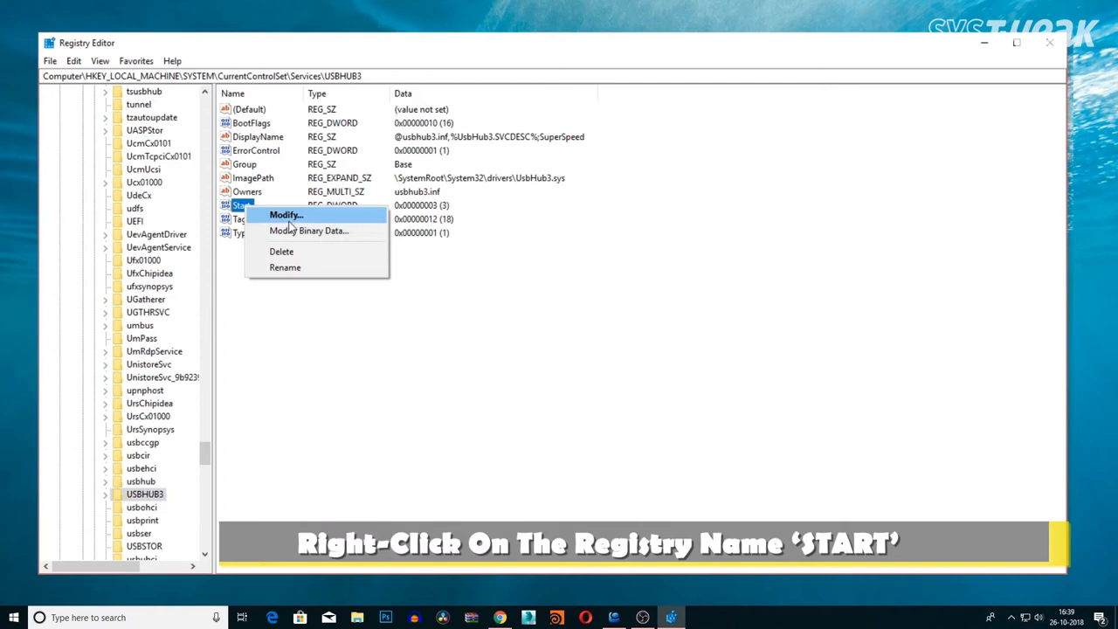
{"action": "left_click", "coordinate": [286, 215]}
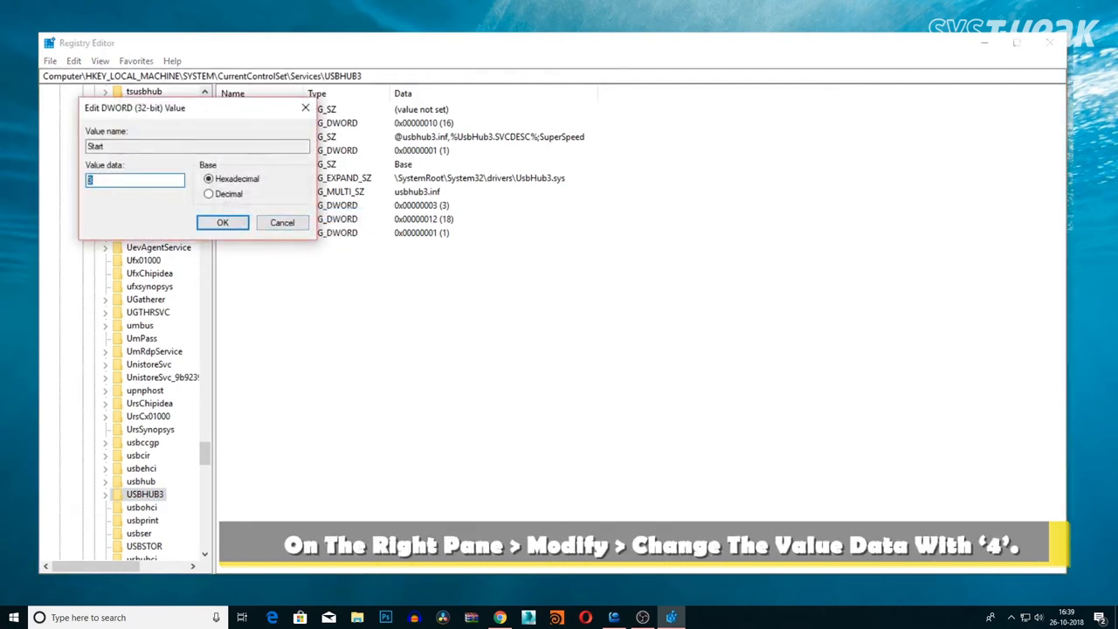
{"action": "mouse_move", "coordinate": [61, 183]}
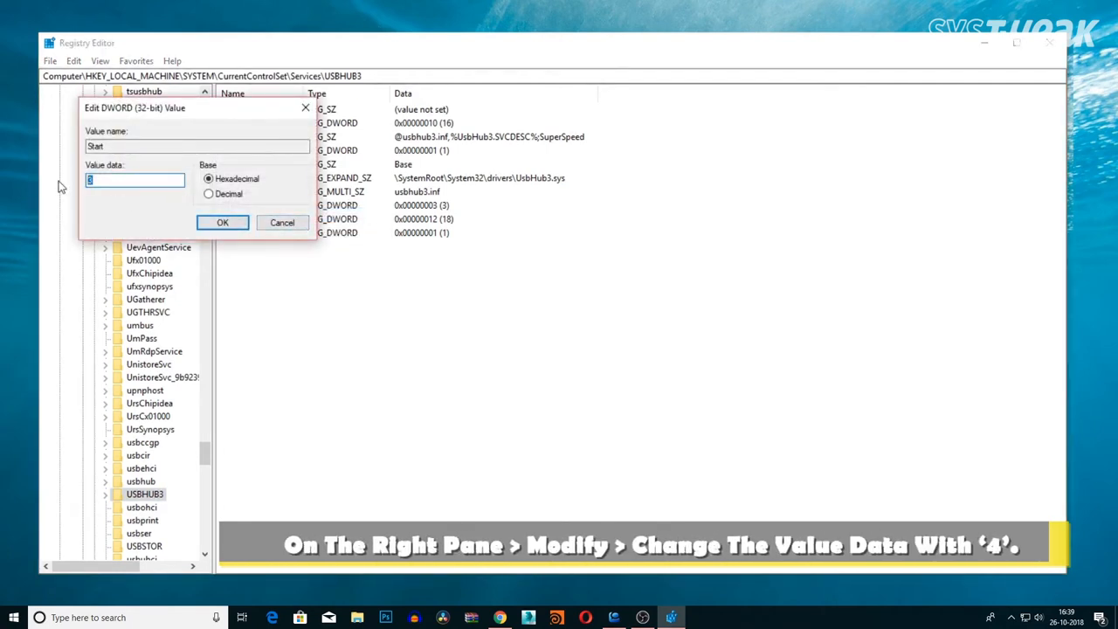
{"action": "type", "text": "4"}
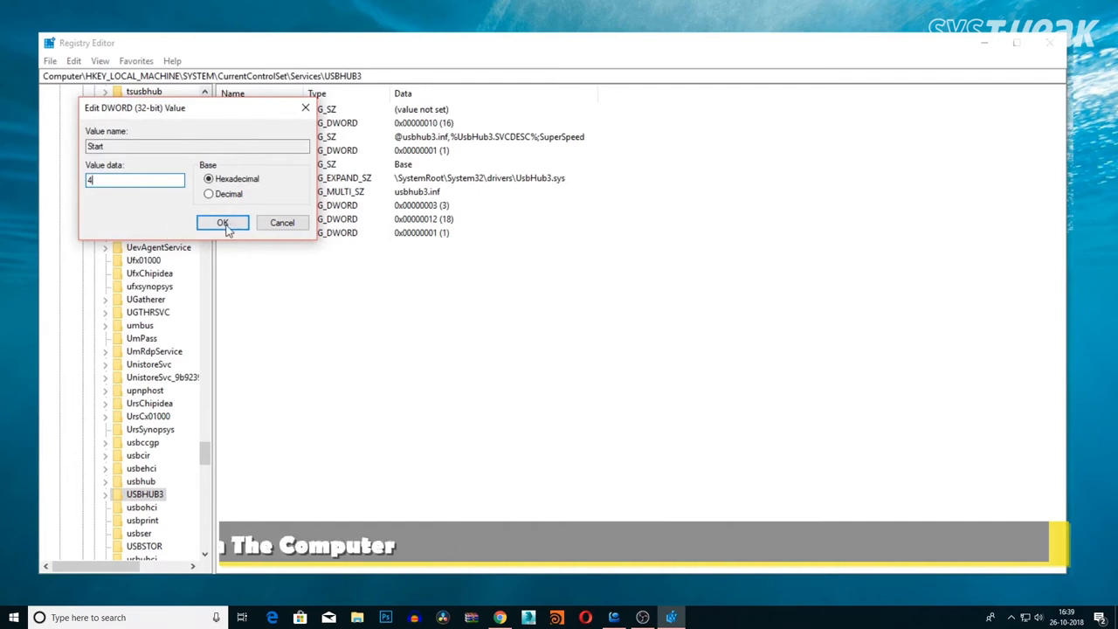
{"action": "left_click", "coordinate": [221, 222]}
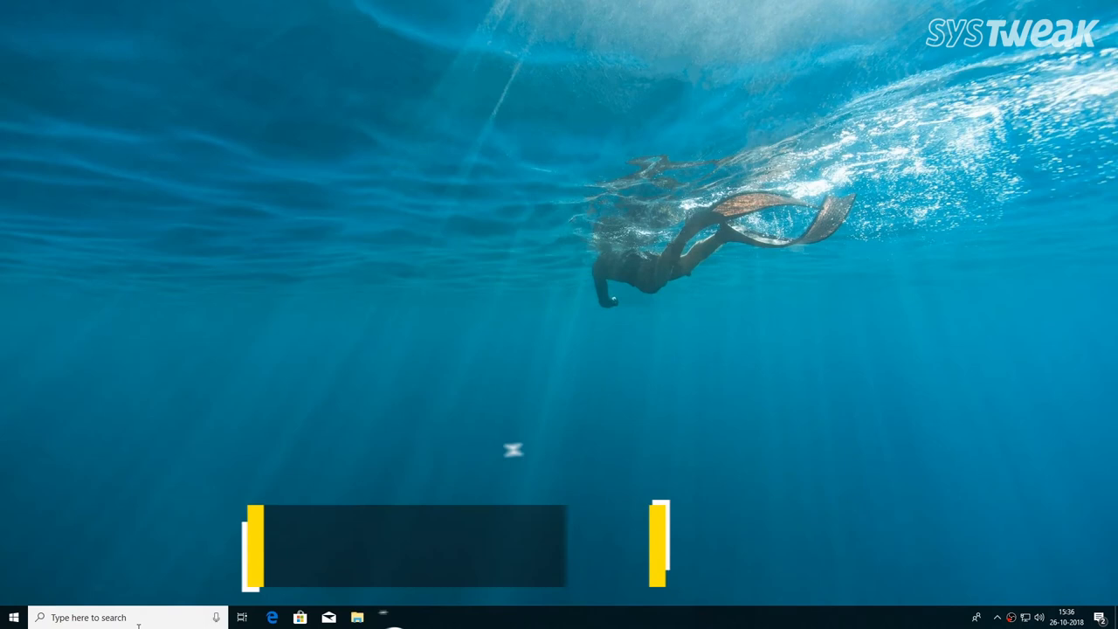
Search 'device' from the taskbar and launch Device Manager
{"action": "type", "text": "device"}
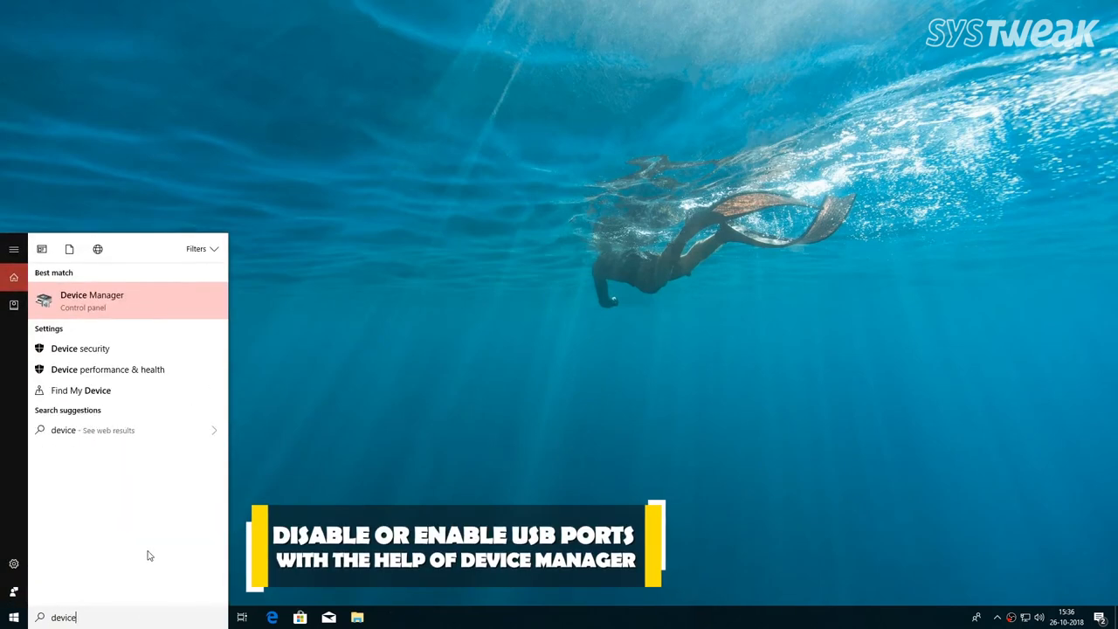
{"action": "left_click", "coordinate": [92, 301]}
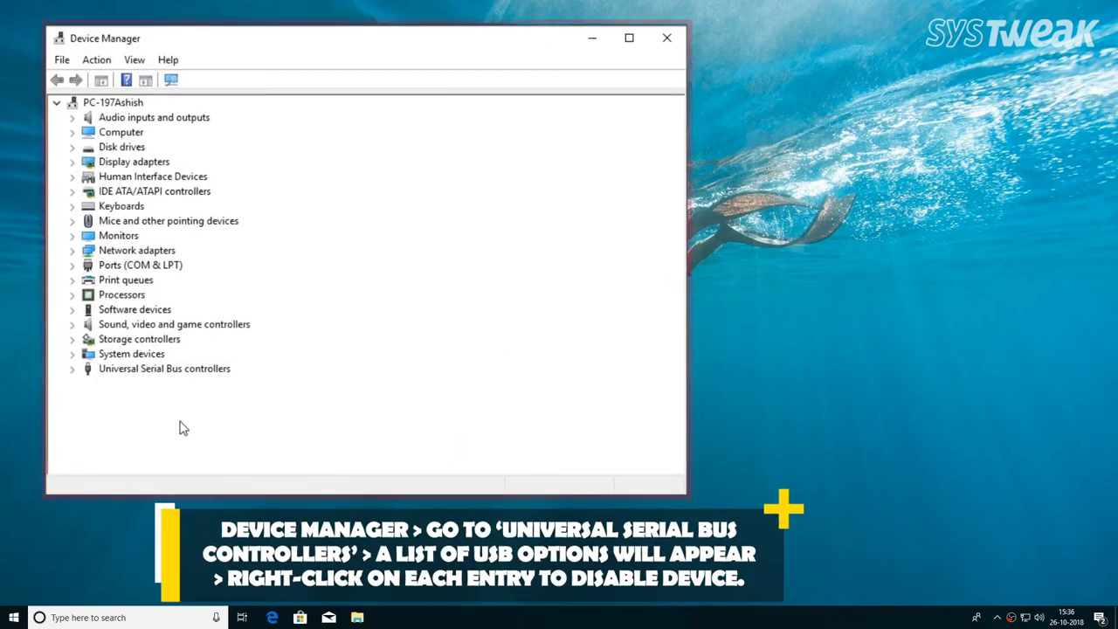
Disable the second Generic USB Hub under Universal Serial Bus controllers, confirming the warning
{"action": "left_click", "coordinate": [164, 368]}
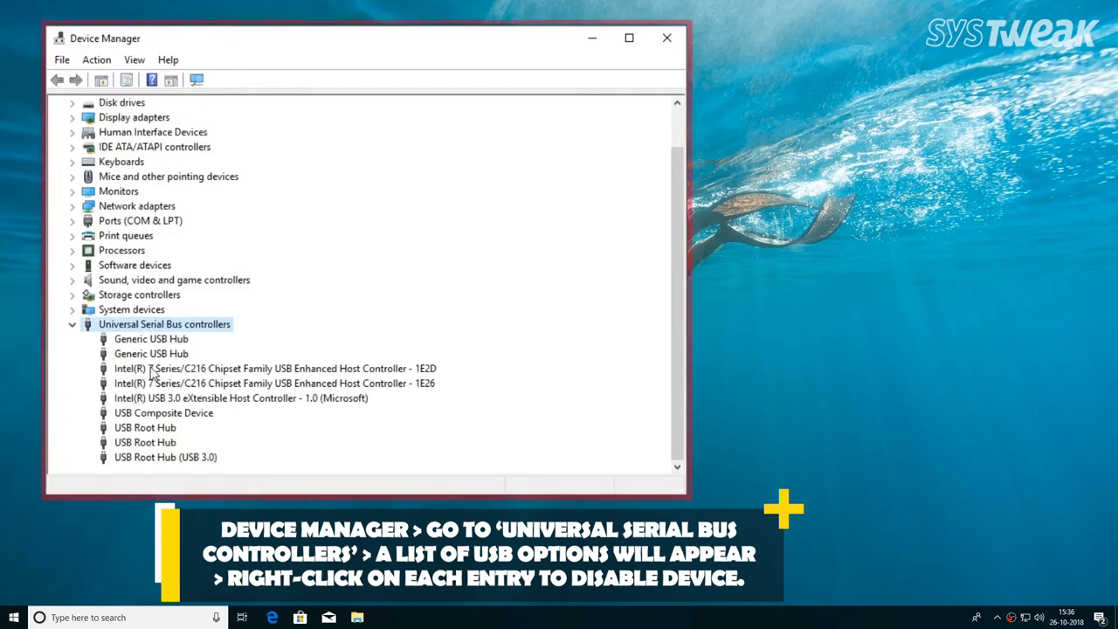
{"action": "left_click", "coordinate": [150, 353]}
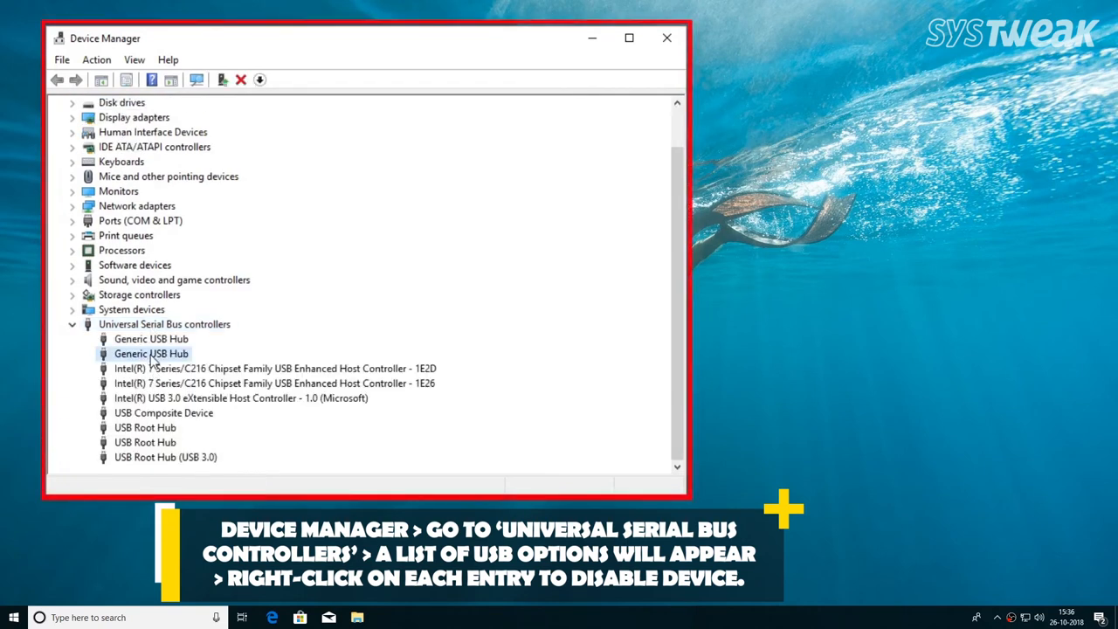
{"action": "right_click", "coordinate": [151, 353]}
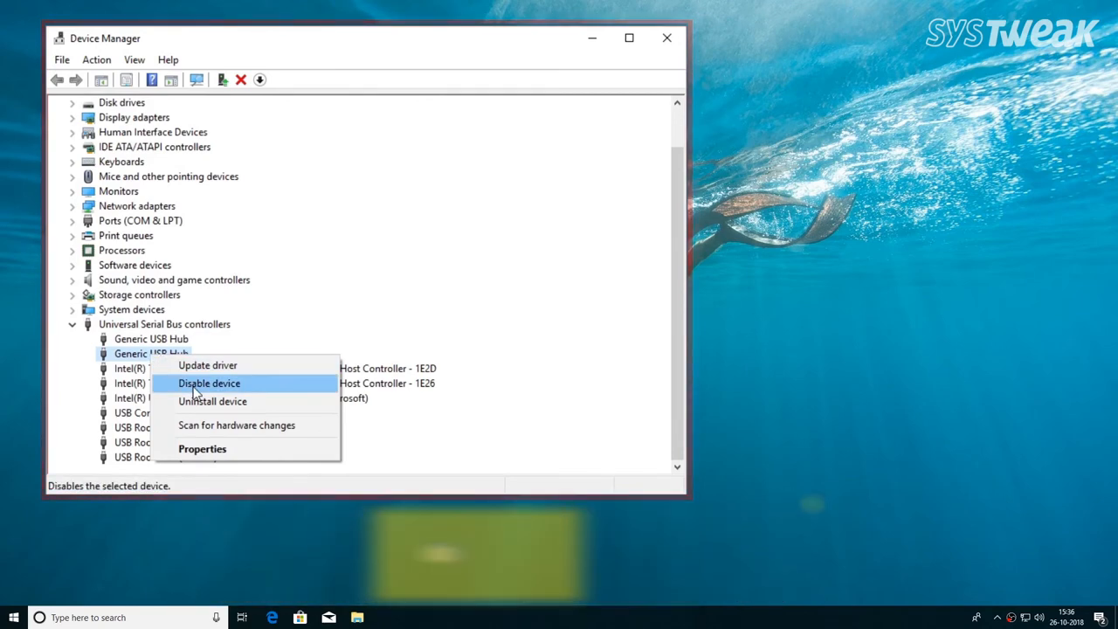
{"action": "left_click", "coordinate": [208, 383]}
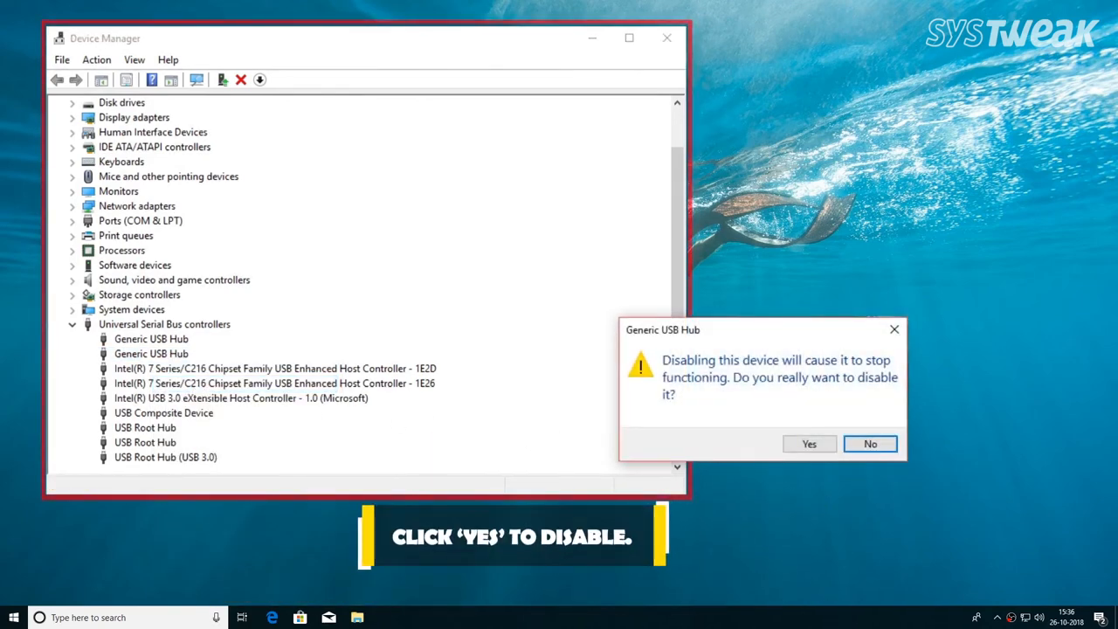
{"action": "left_click", "coordinate": [808, 444]}
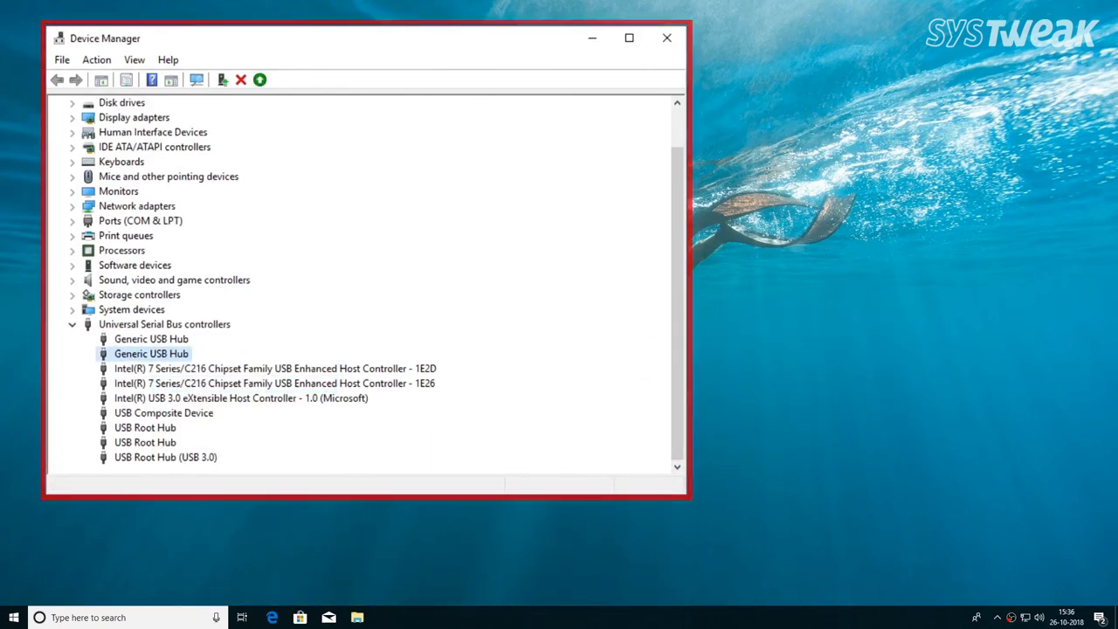